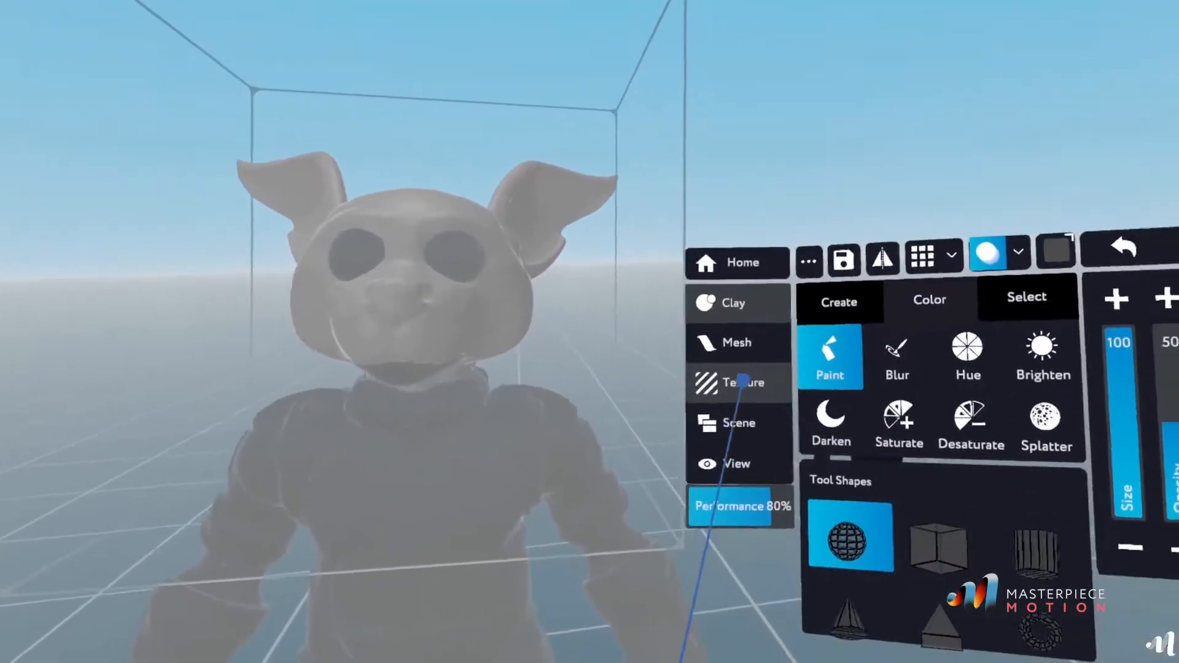
# Step: Open Mesh Processing for the selected pig character sculpt
pyautogui.click(736, 382)
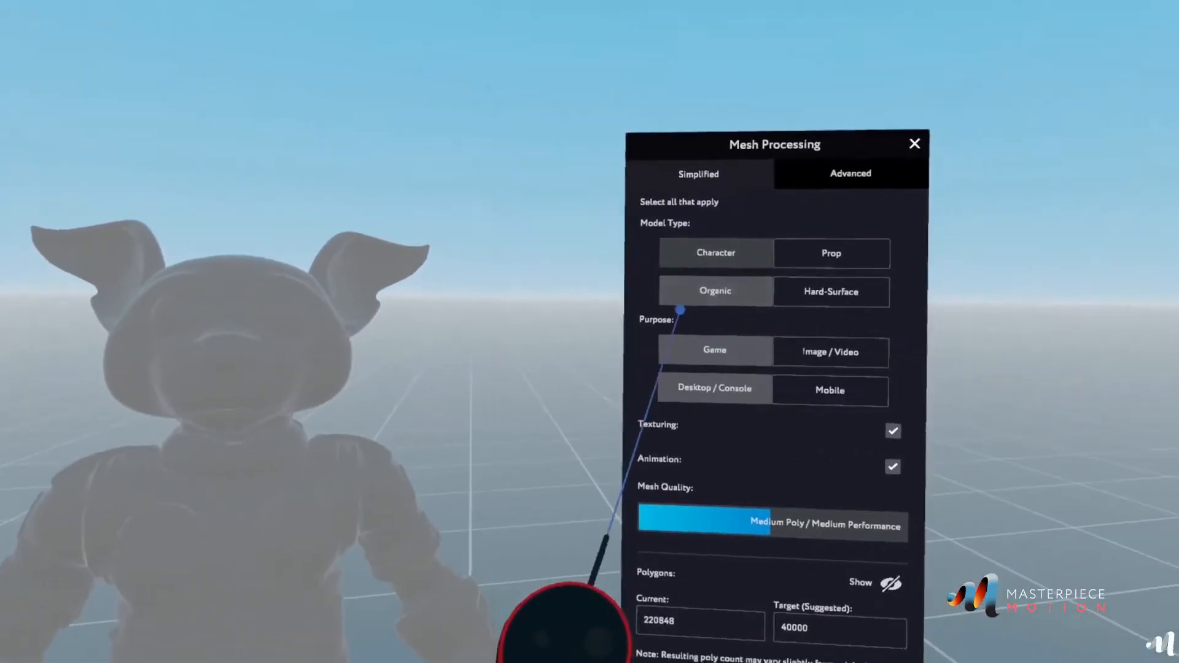
# Step: Describe the model as an organic Character for Image/Video on Mobile and preview its polygons
pyautogui.click(782, 341)
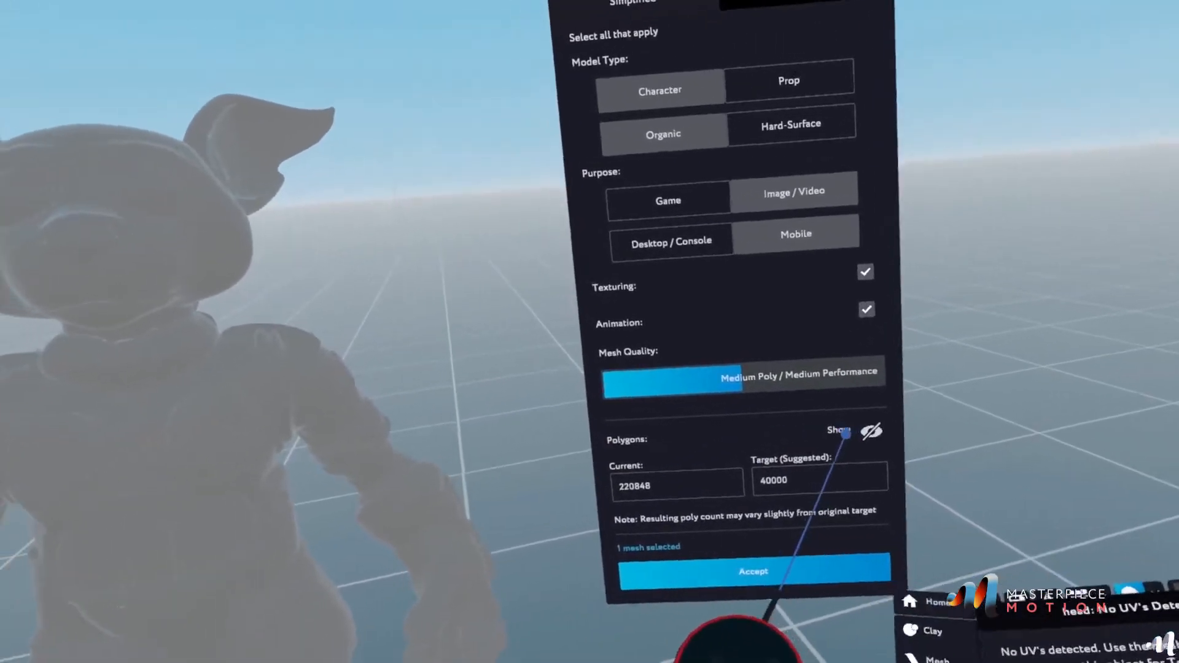
pyautogui.click(753, 571)
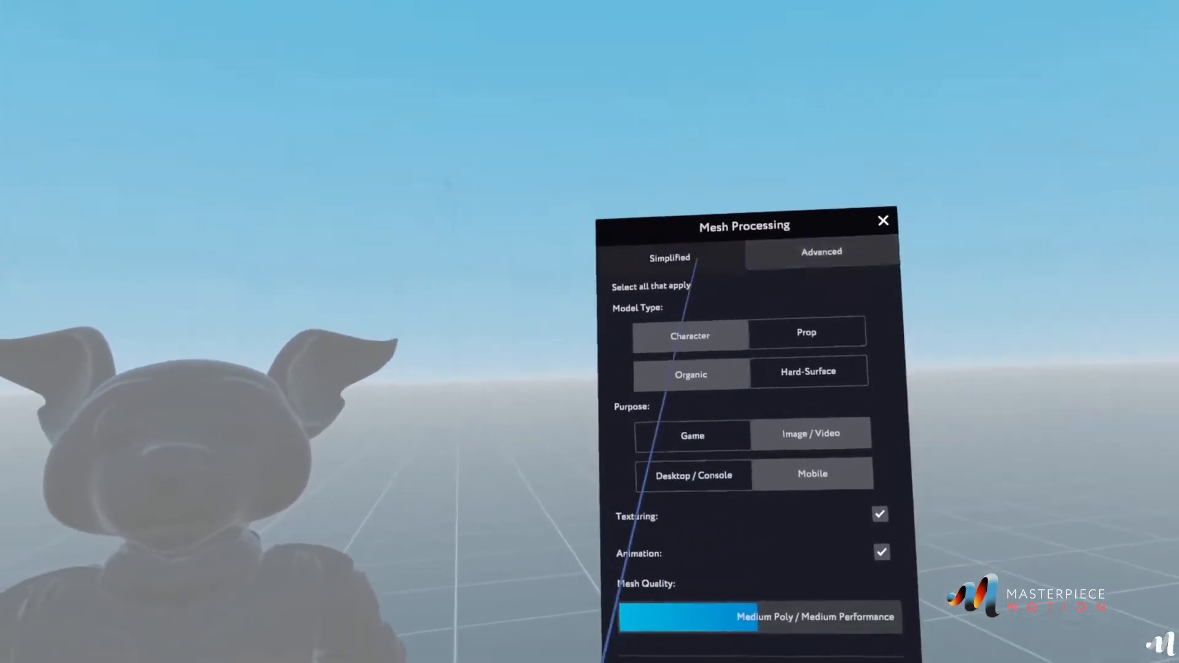
# Step: Switch to the Advanced retopology options for a ~10% reduction to 22,278 polygons with X symmetry
pyautogui.click(820, 251)
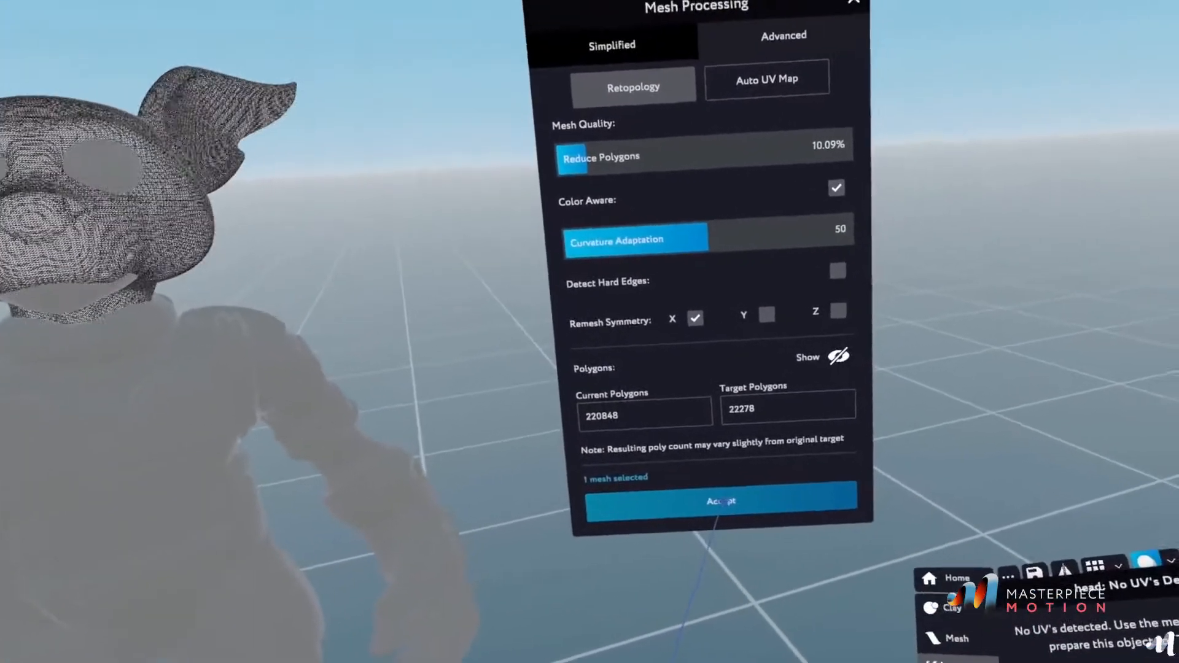
pyautogui.click(721, 502)
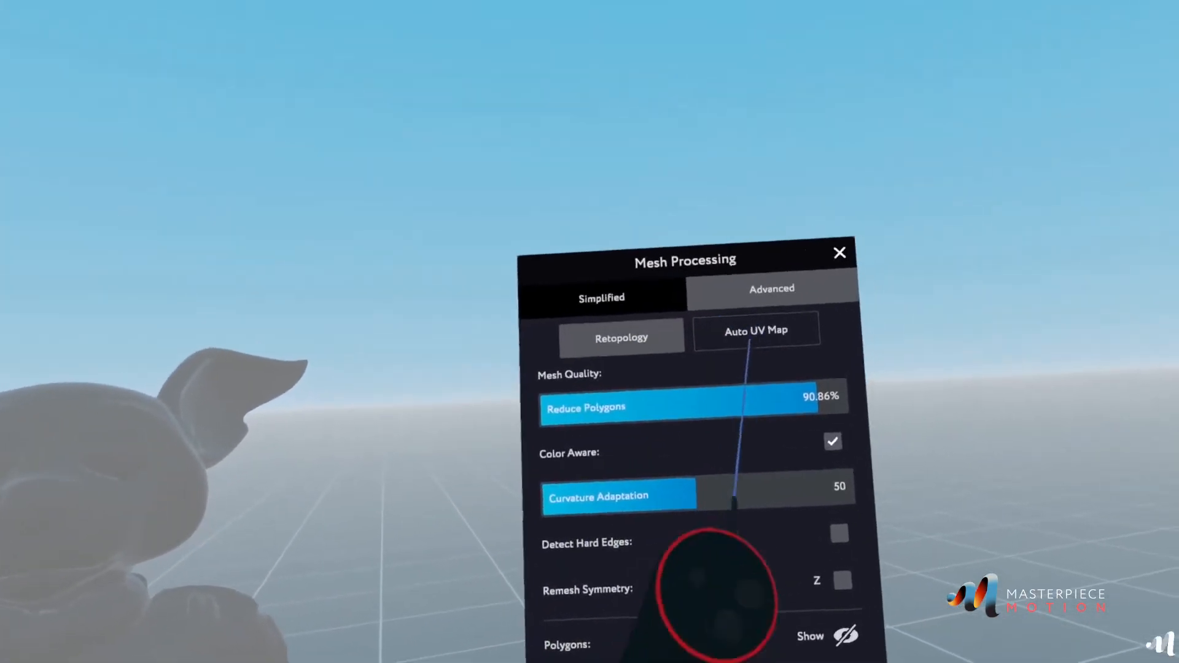
# Step: Show the Auto UV Map options in the Advanced mesh processing panel
pyautogui.click(771, 289)
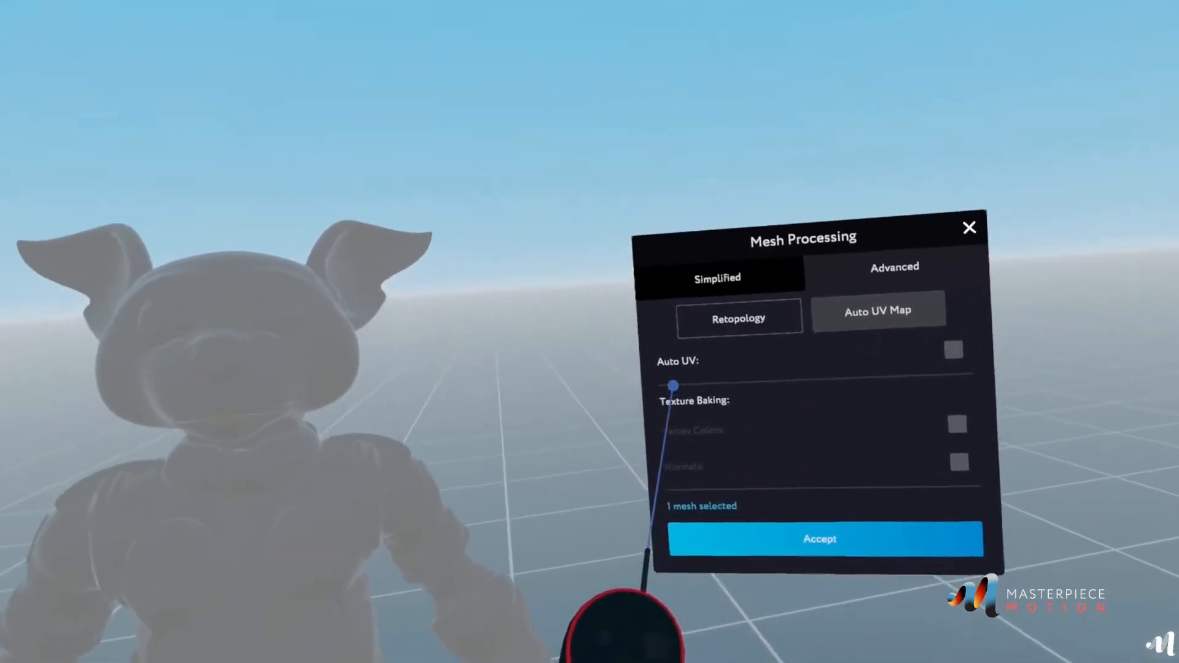
# Step: Enable Auto UV with Vertex Colors and Normals baking, then accept to start processing
pyautogui.click(954, 349)
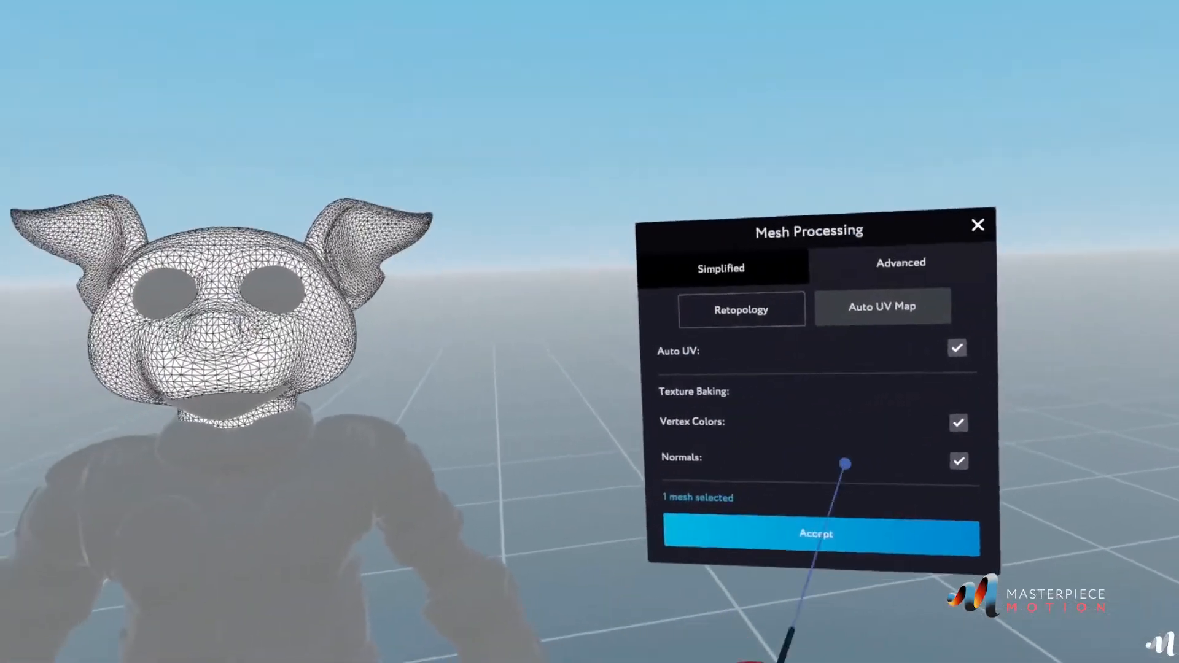
pyautogui.click(816, 533)
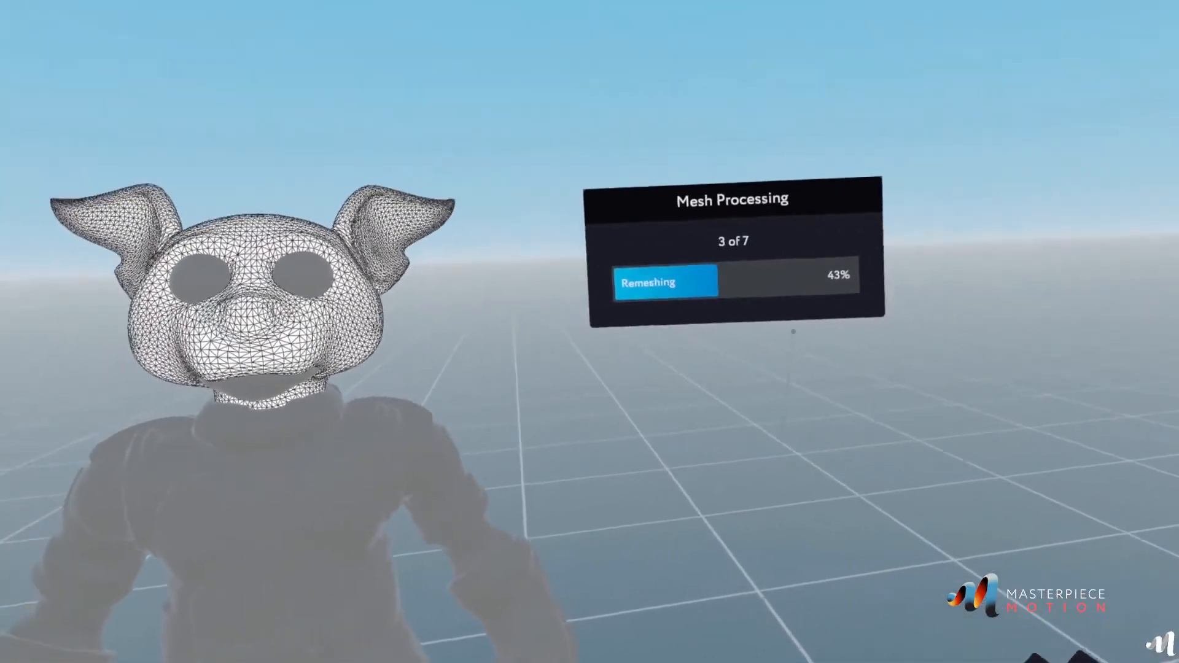